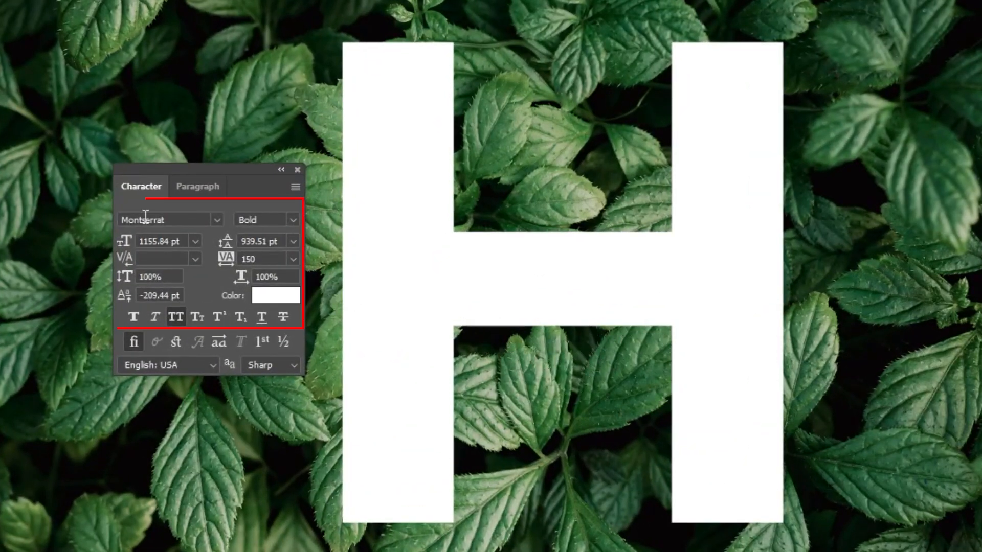
mouse_move(219, 342)
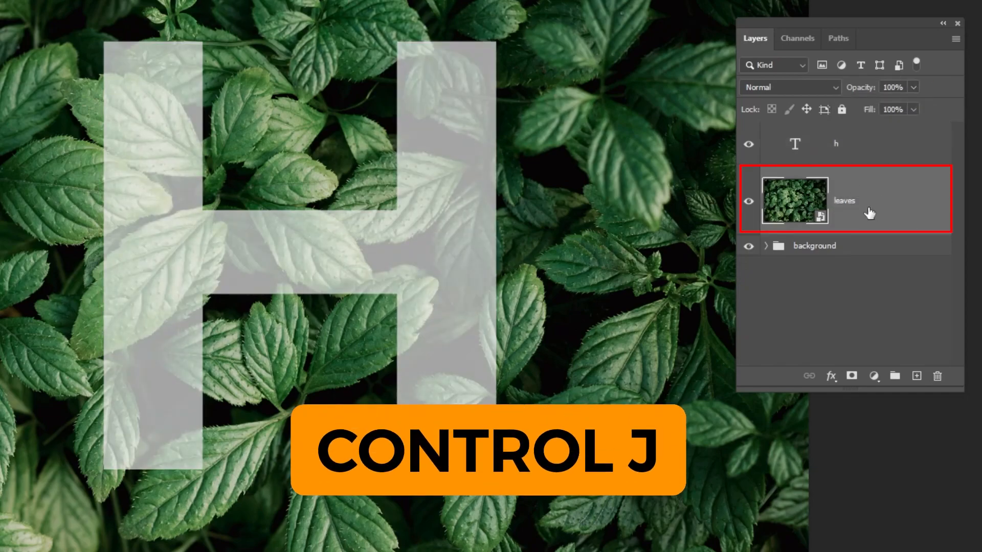
Step: Duplicate the leaves layer above the H and invert its mask to fully black
key(ctrl+j)
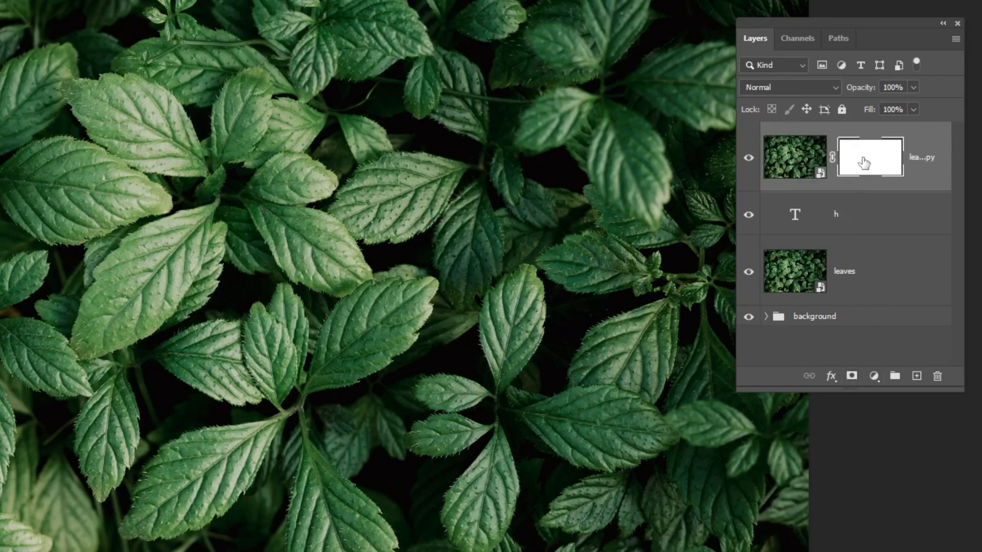
key(ctrl+i)
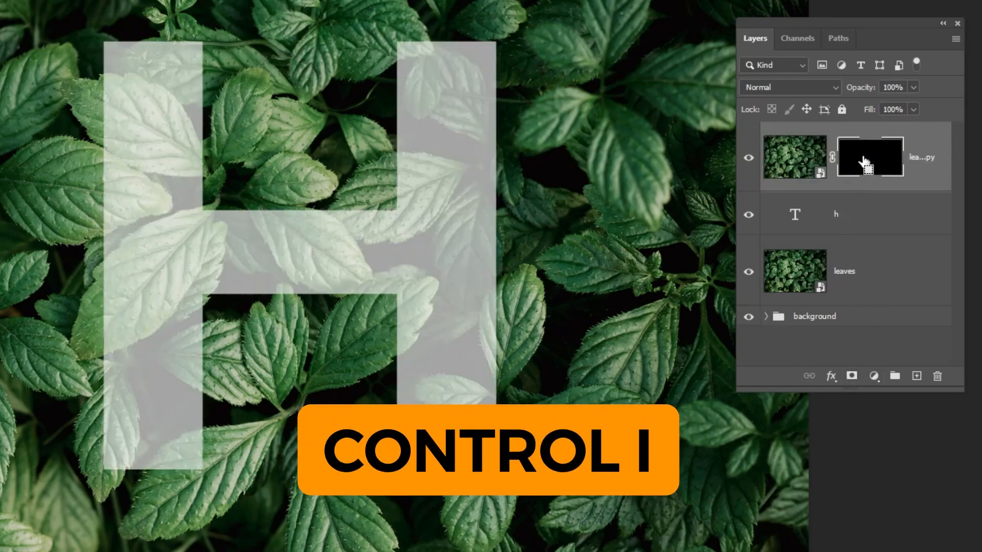
key(ctrl+i)
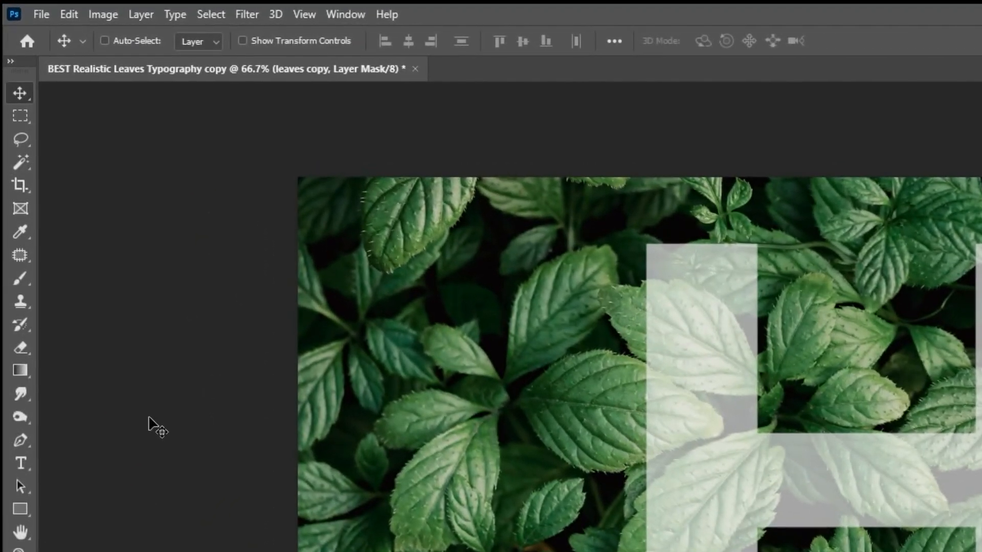
Step: Trace a closed Pen outline around the leaf at the H crossbar's left edge
click(20, 440)
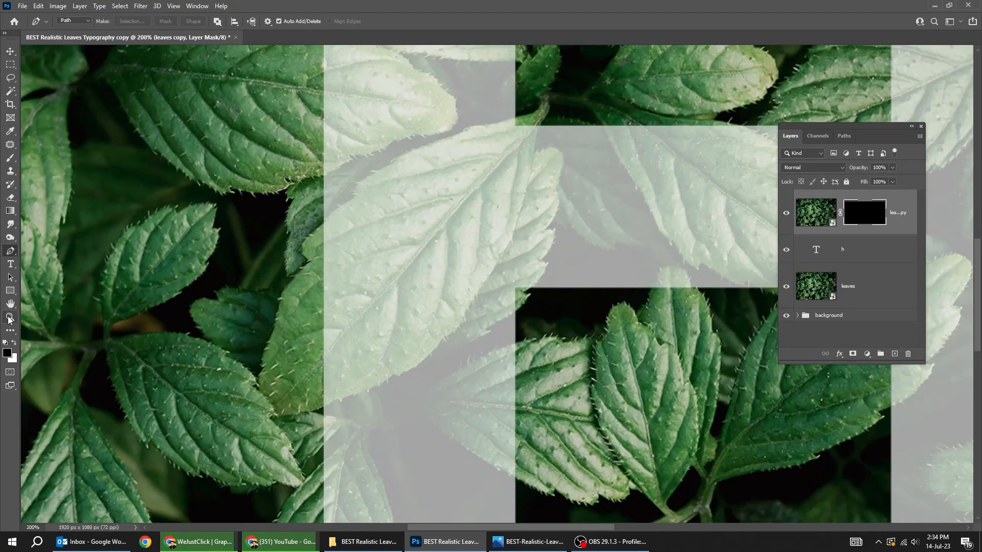
mouse_move(376, 307)
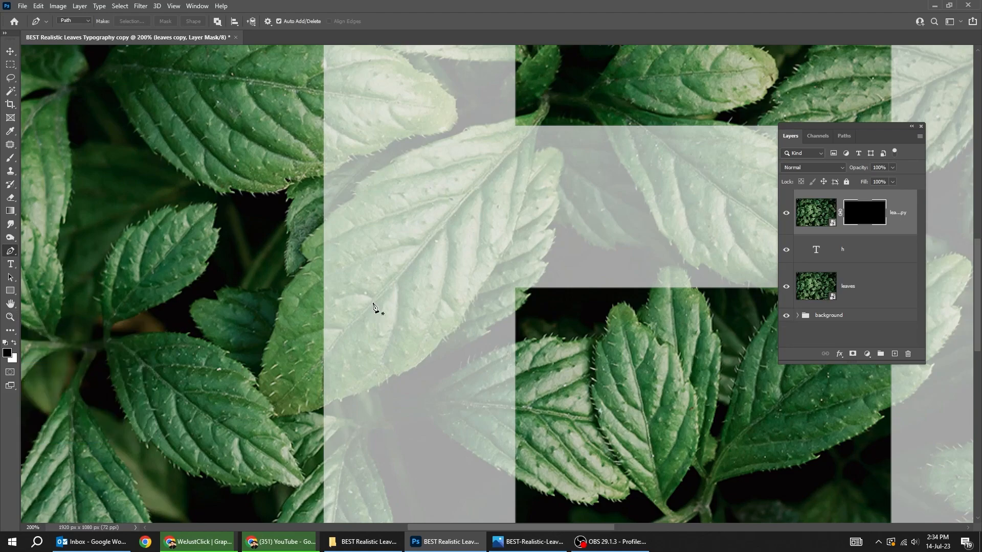
mouse_move(339, 216)
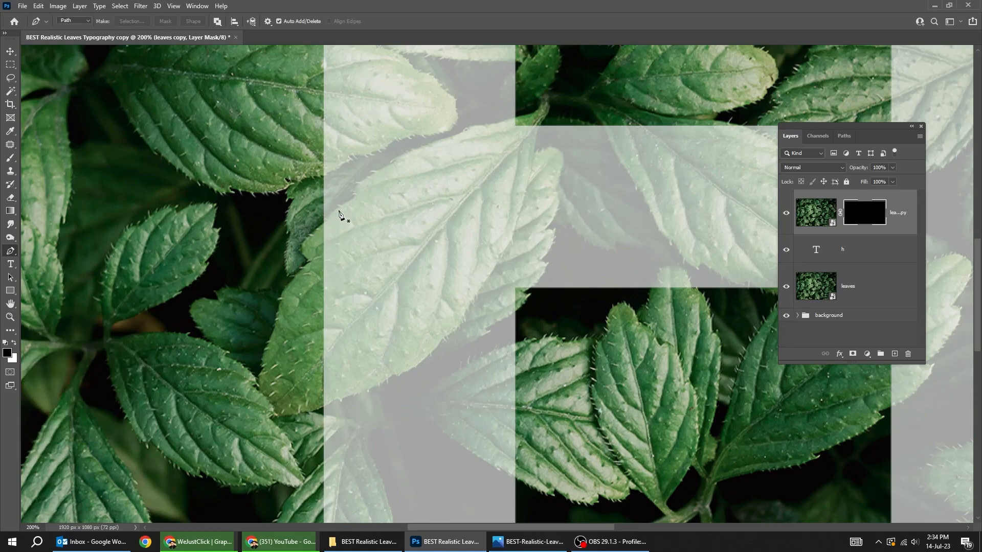
click(338, 209)
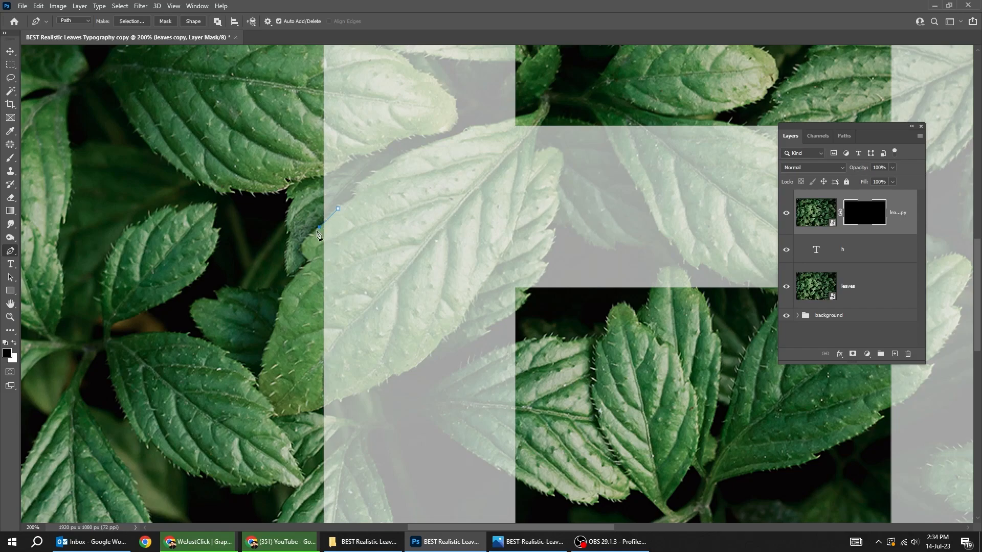
click(305, 255)
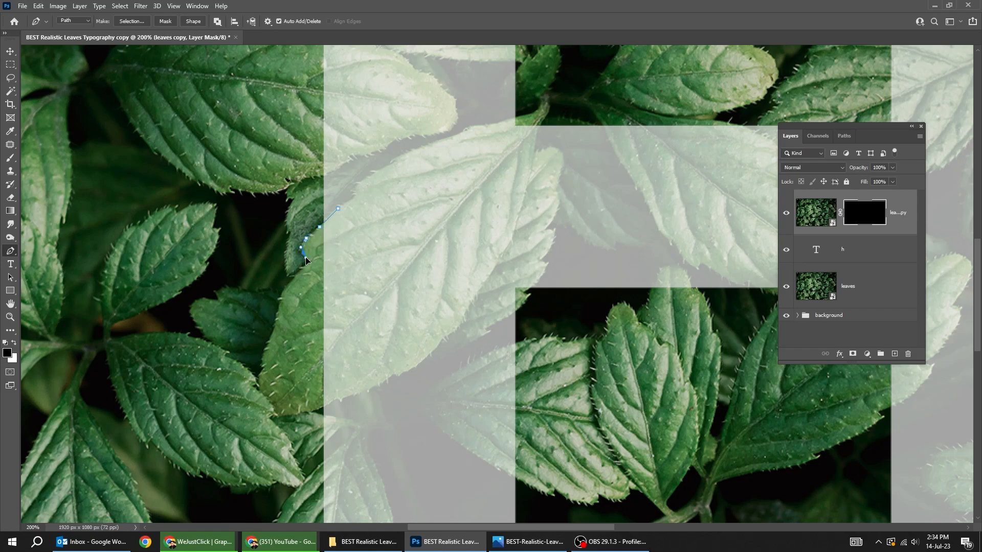
click(286, 293)
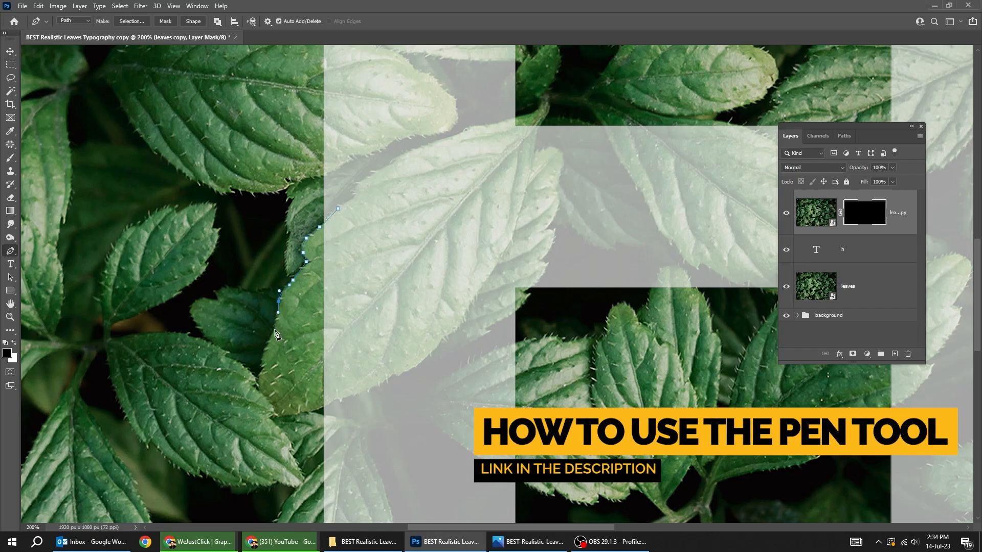
click(266, 407)
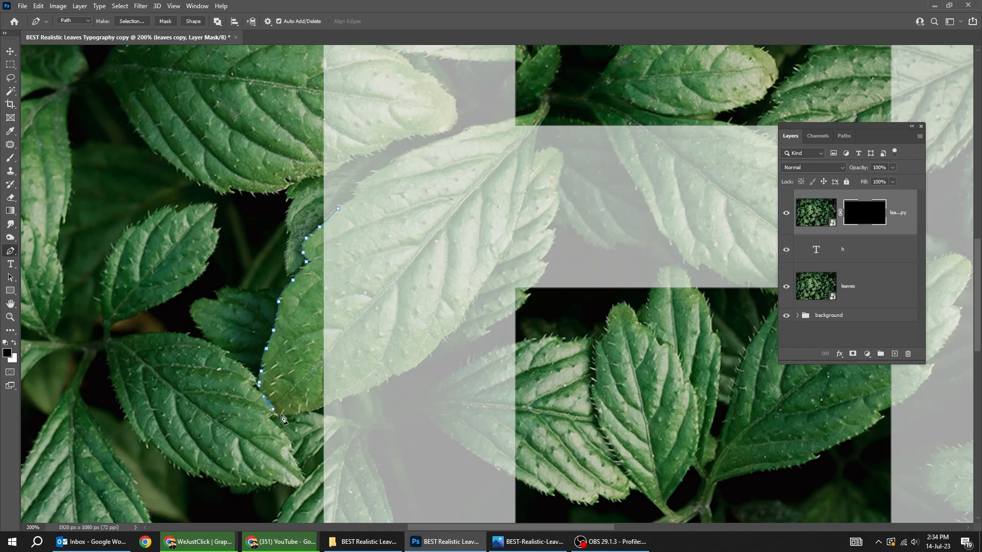
click(337, 211)
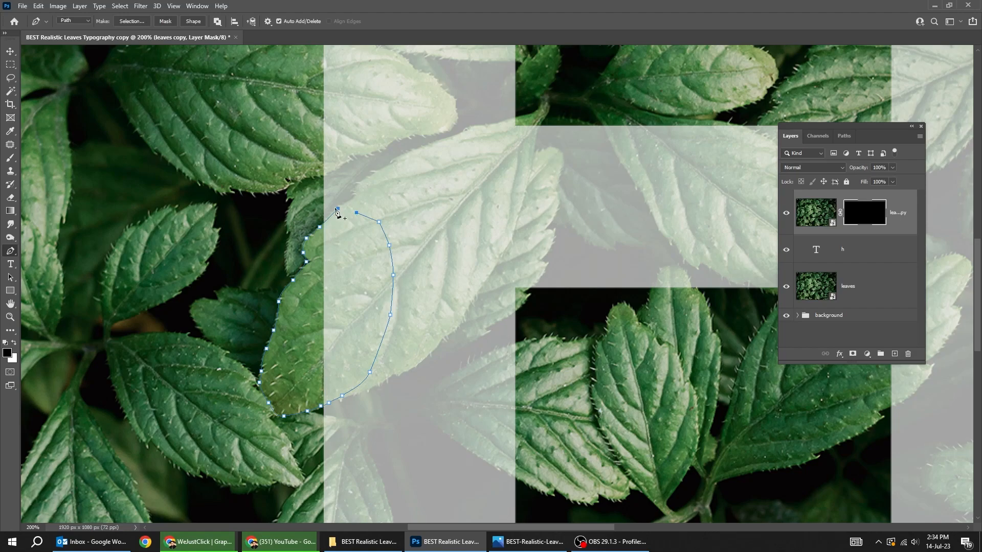
Step: Make the outline a selection, reveal that leaf on the copy's mask, then deselect
right_click(338, 213)
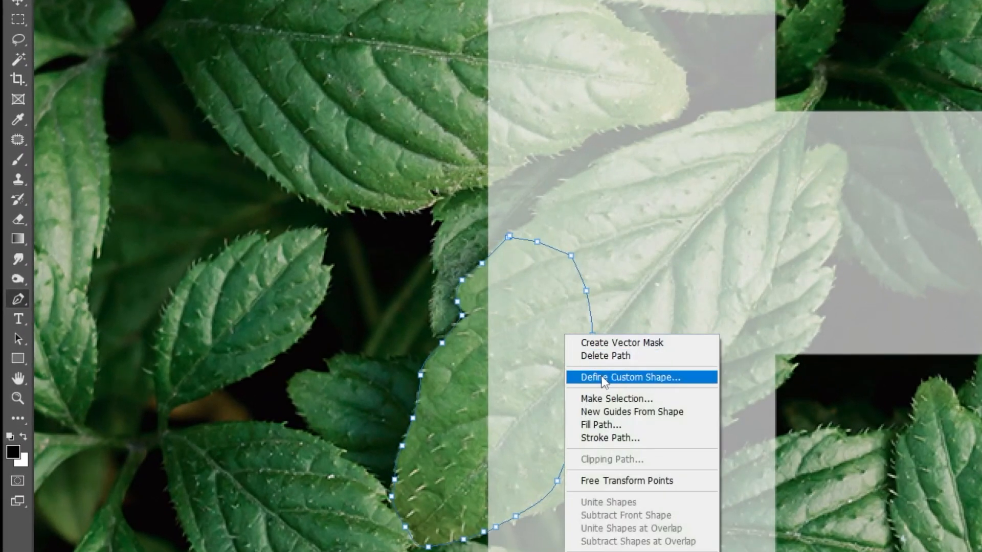
click(616, 398)
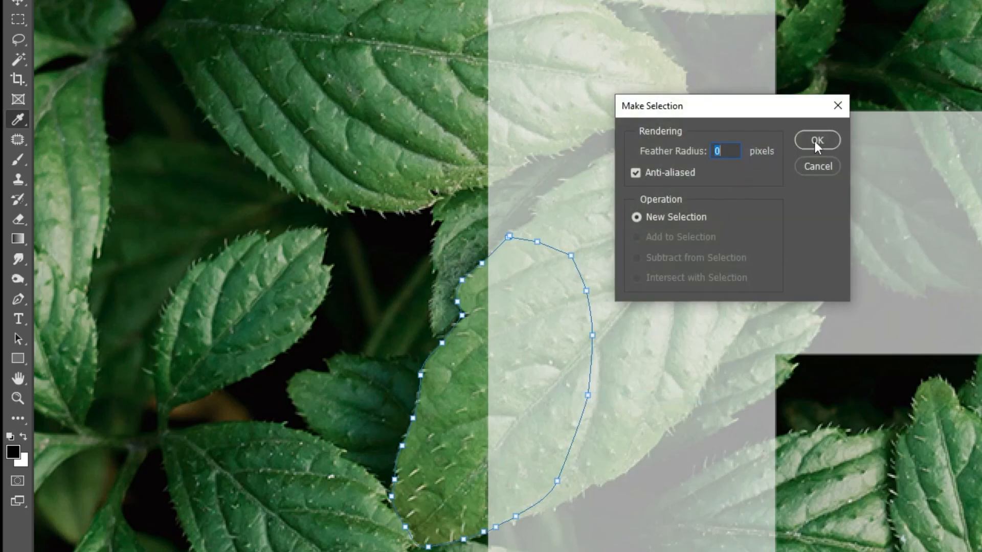
click(817, 140)
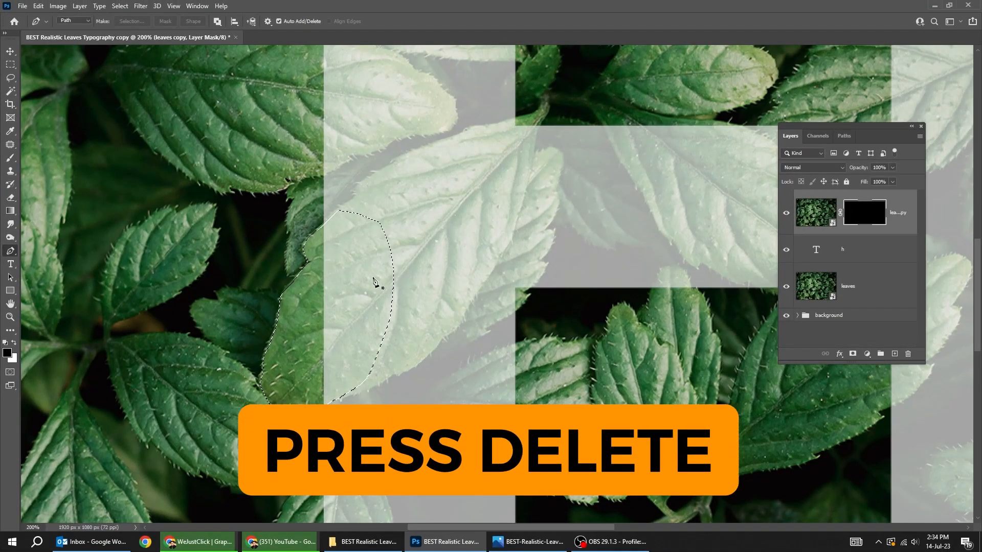
key(delete)
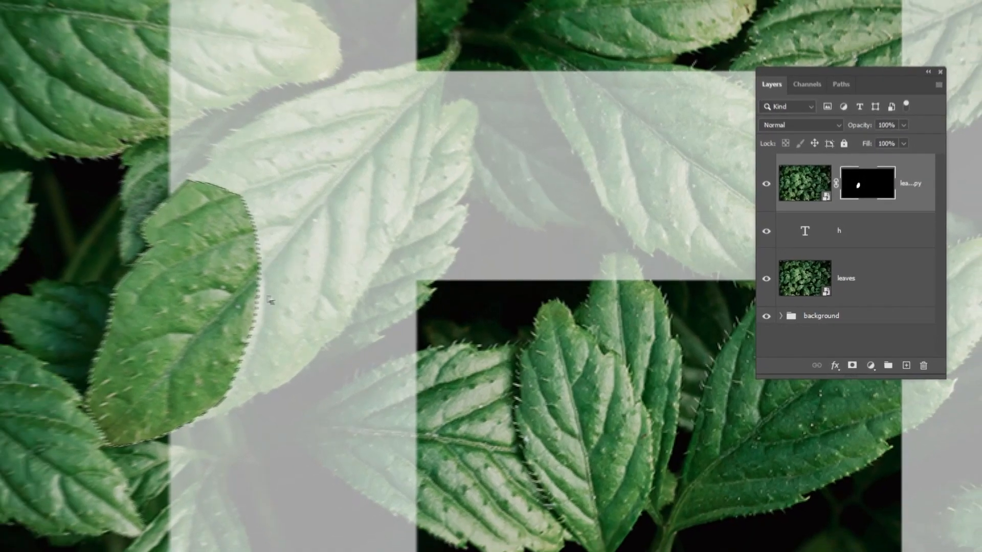
key(ctrl+d)
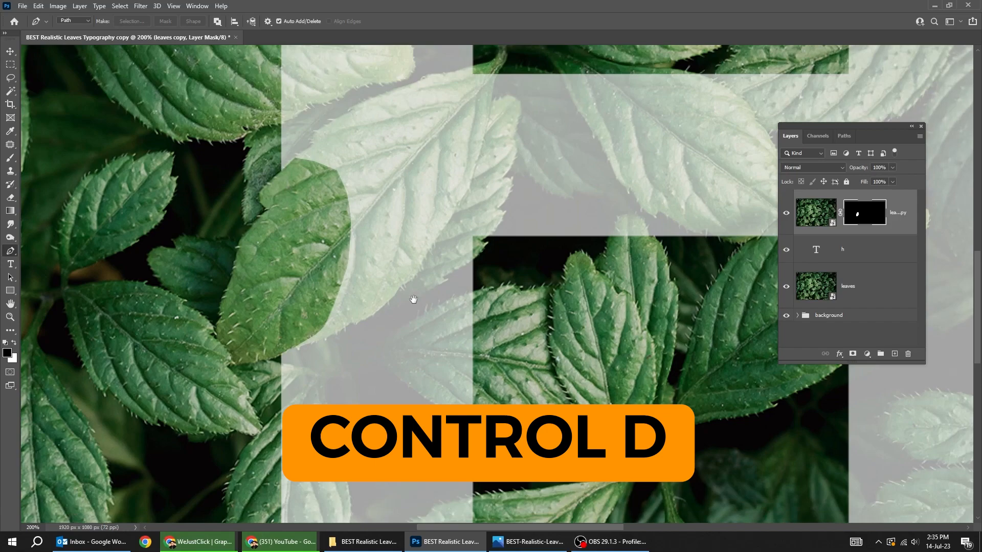
key(ctrl+d)
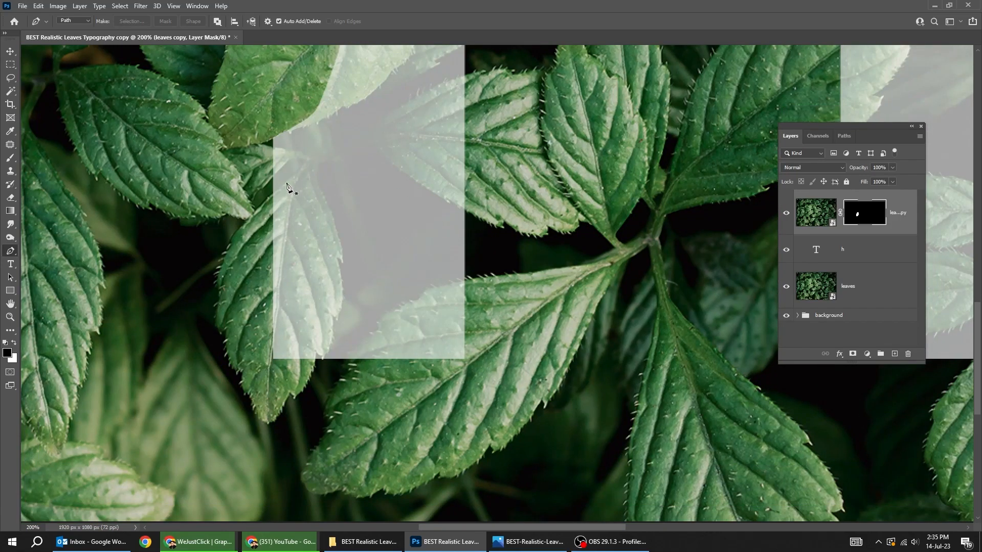
Step: Outline the lower-left leaf, turn it into a selection and reveal it on the mask
click(222, 328)
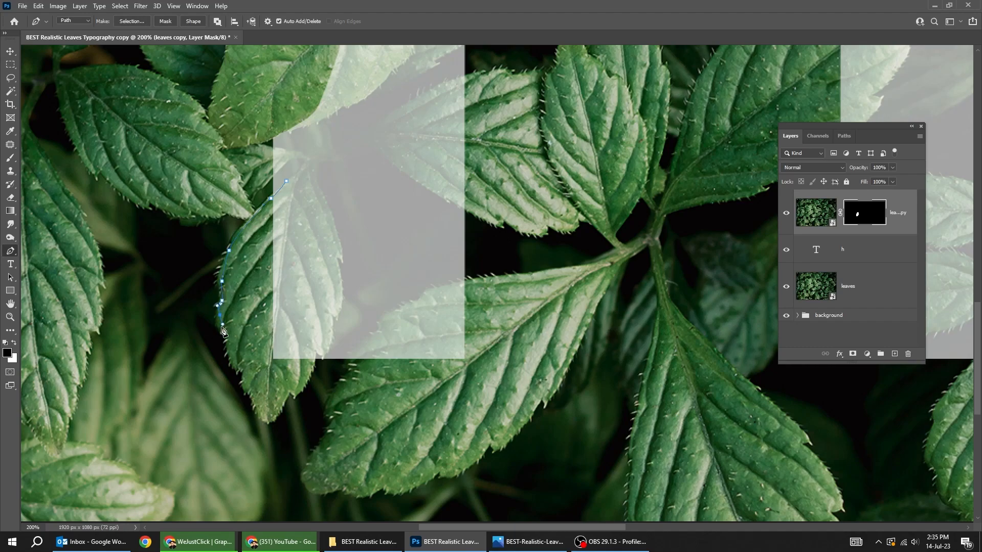
click(307, 375)
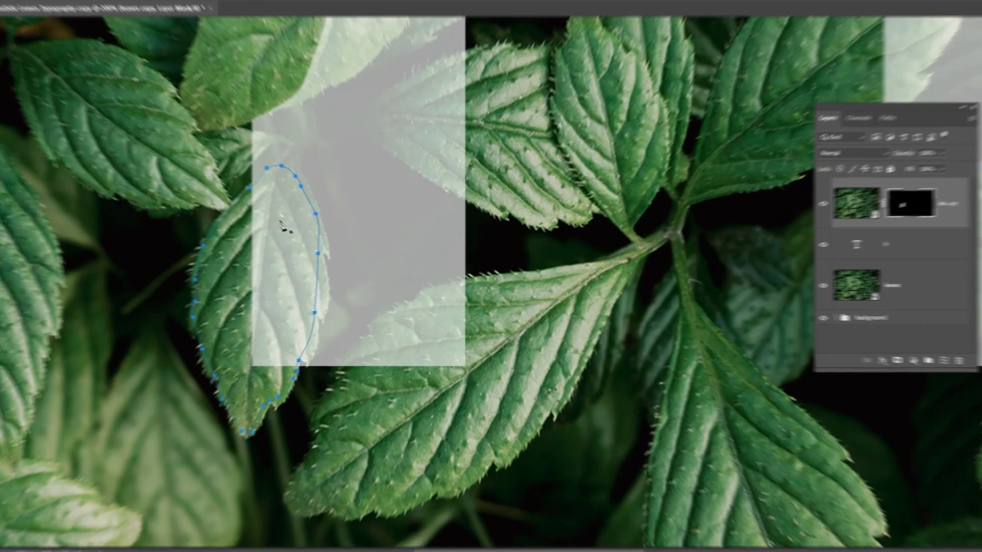
right_click(282, 230)
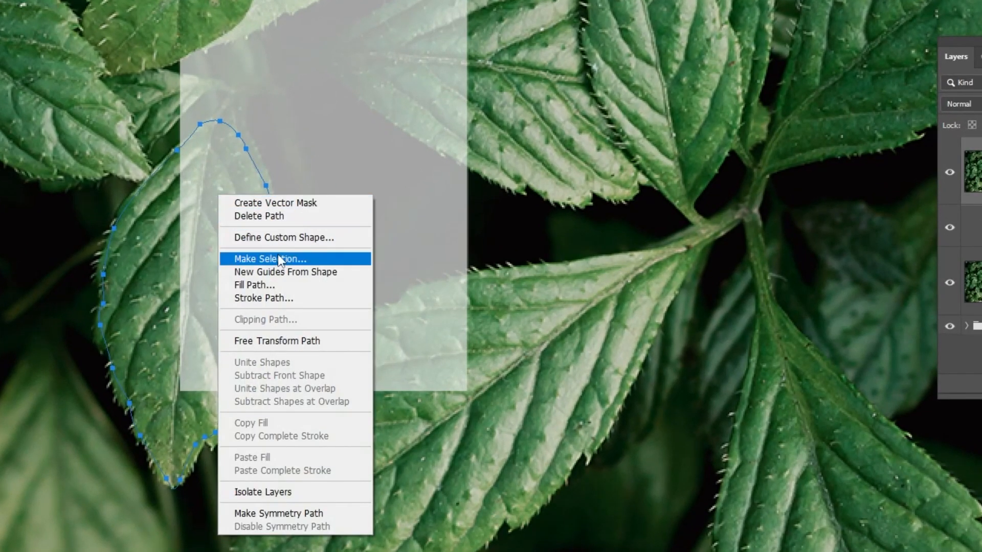
click(269, 259)
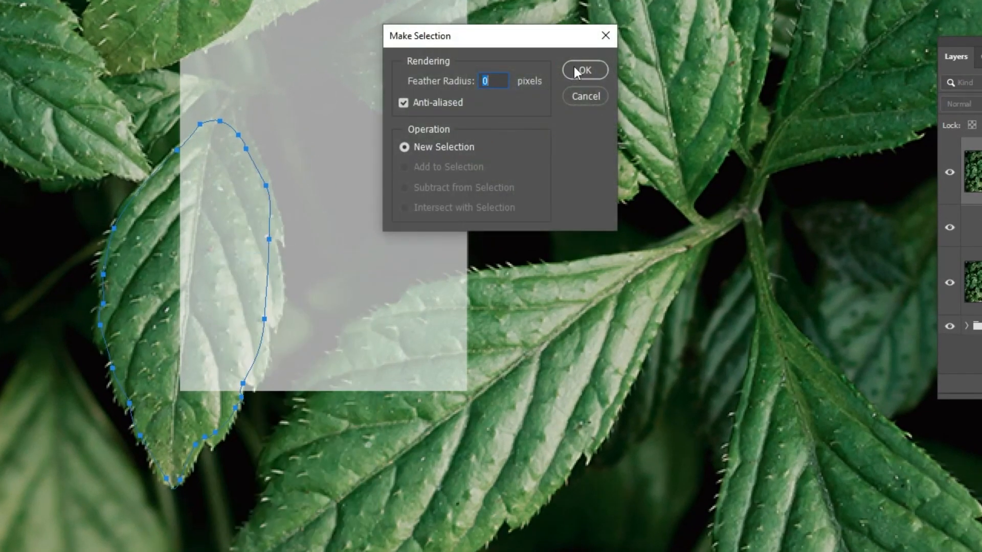
click(584, 70)
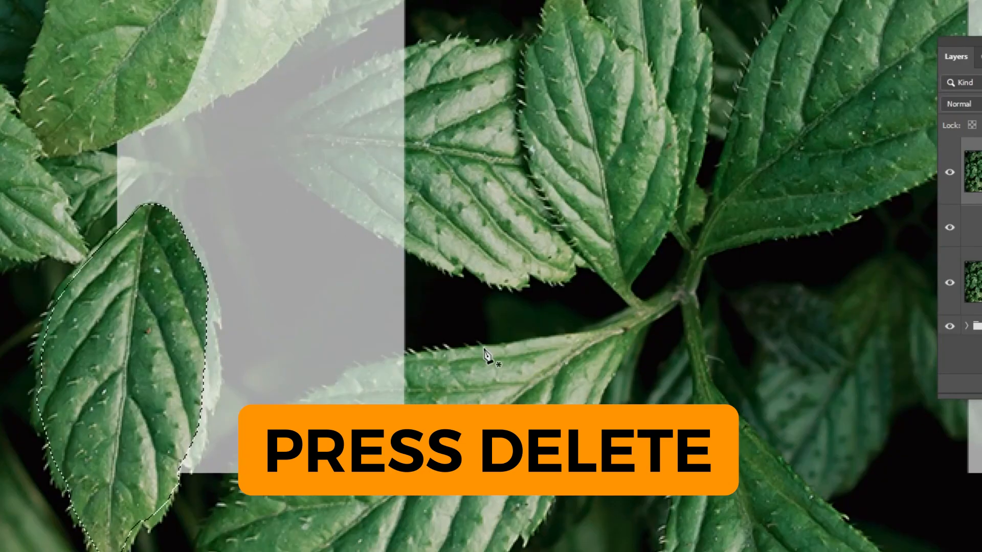
key(Delete)
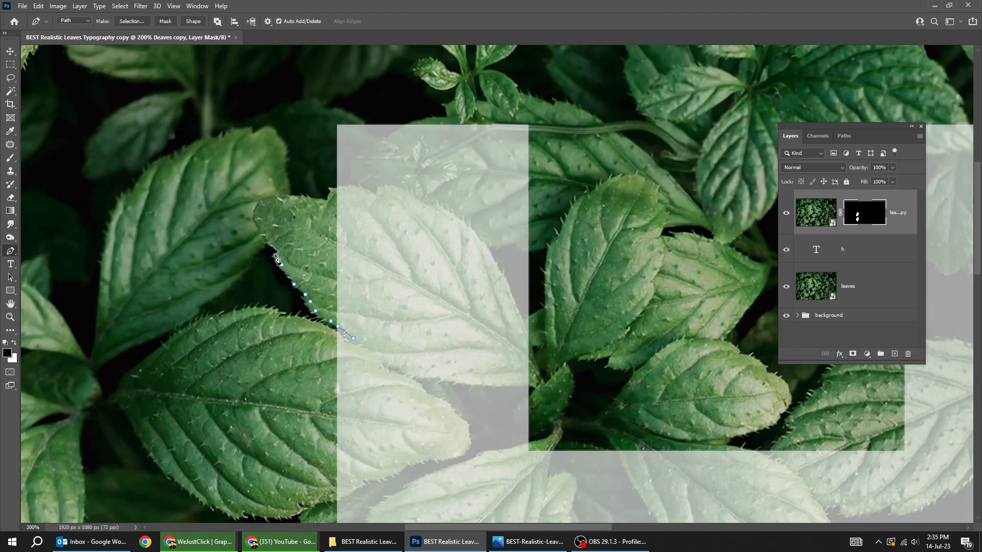
Step: Select another traced leaf and start outlining the leaf on the H's right edge
right_click(339, 332)
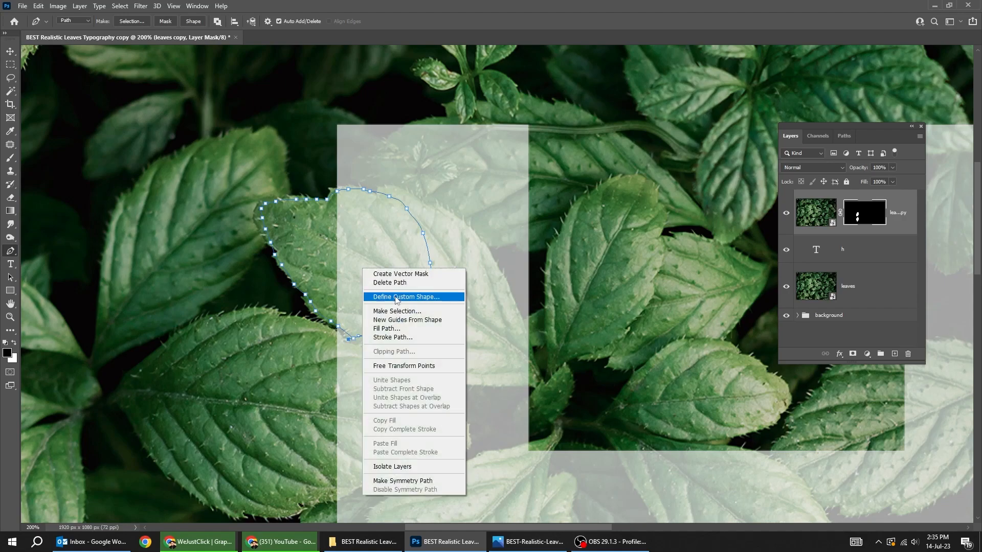
click(397, 311)
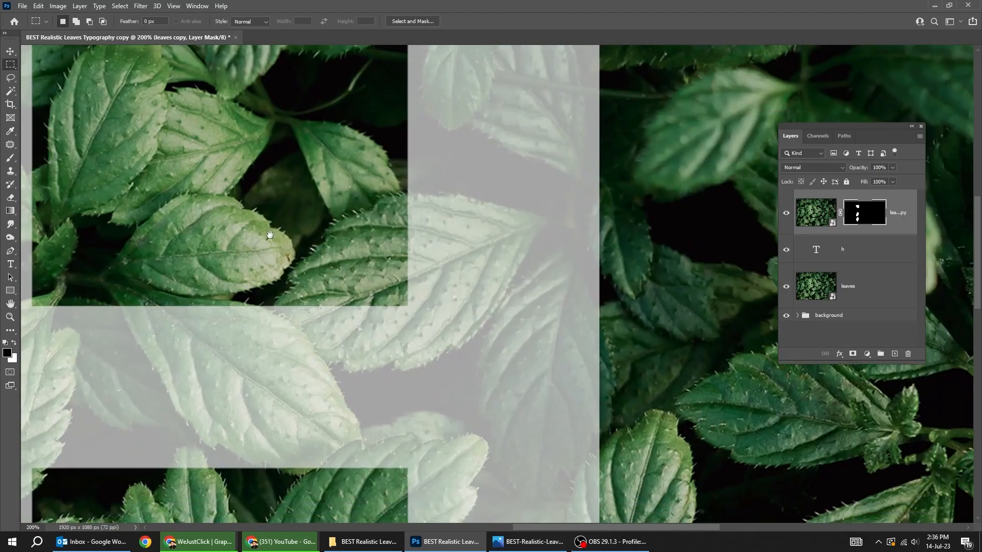
click(10, 250)
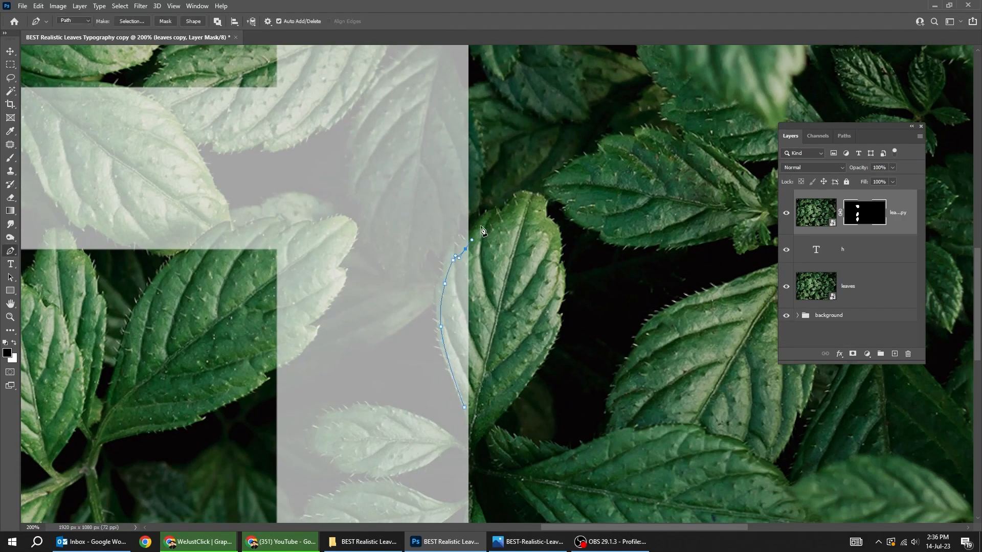
click(481, 439)
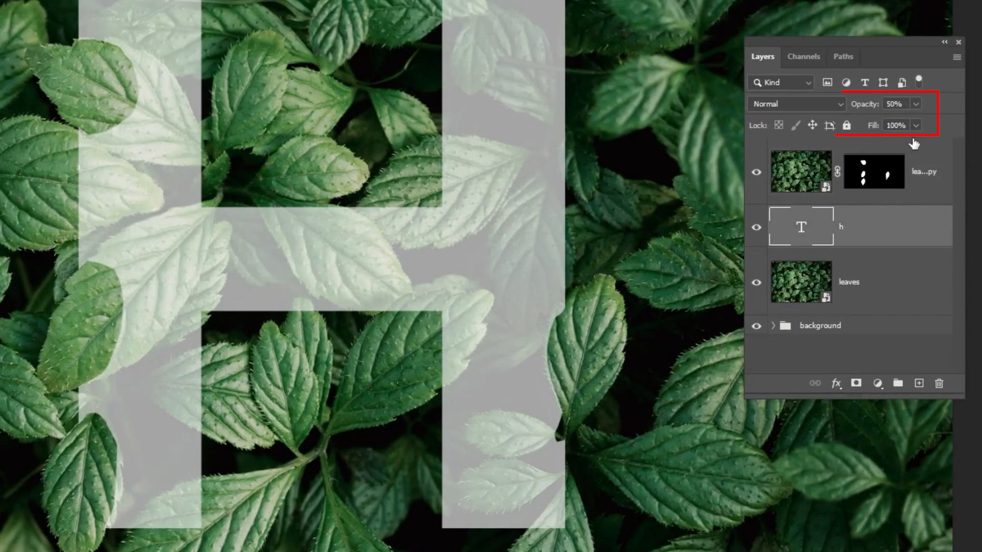
Step: Restore the h layer to 100% opacity and load the letter's shape as a selection
click(914, 104)
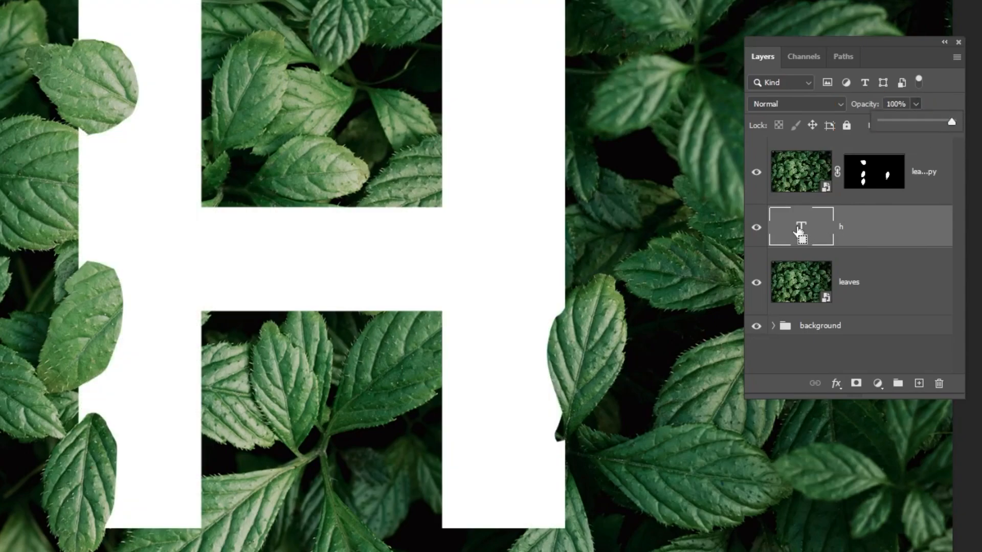
click(800, 226)
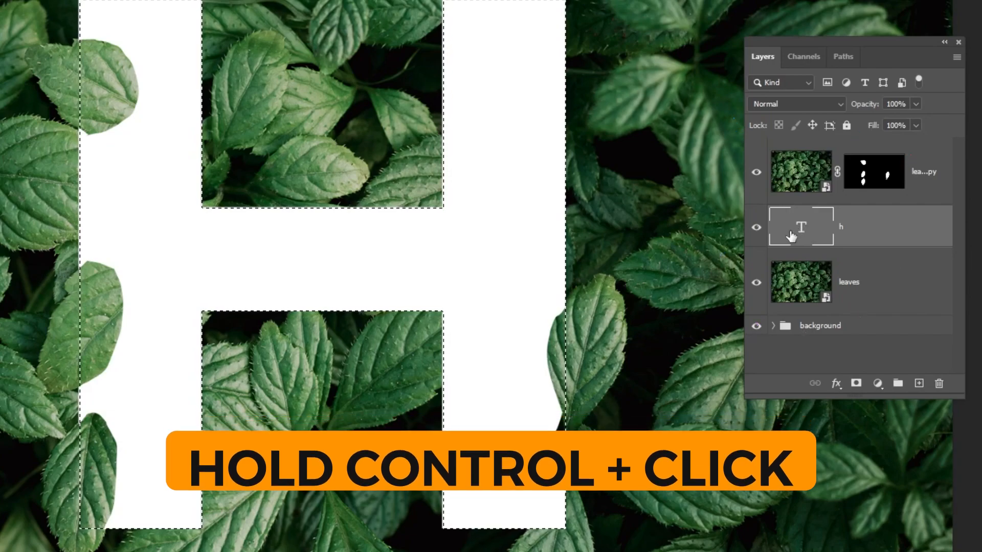
click(801, 227)
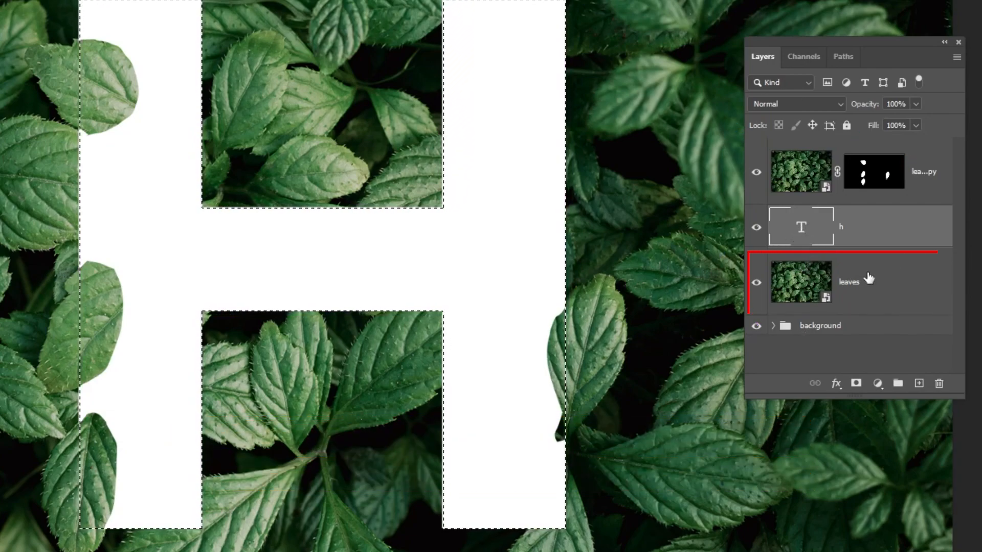
Step: Mask the leaves layer to the H selection and hide the white letter
click(800, 283)
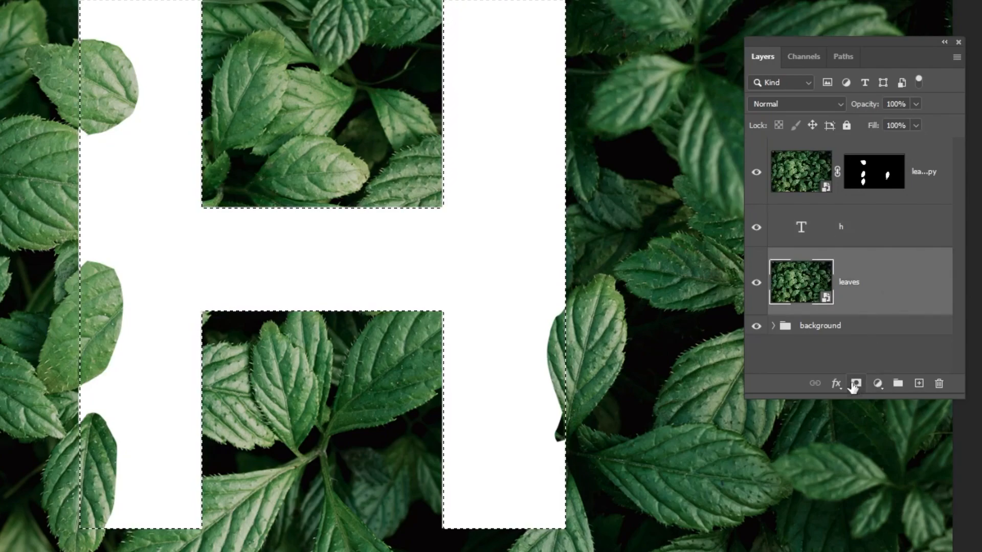
click(855, 383)
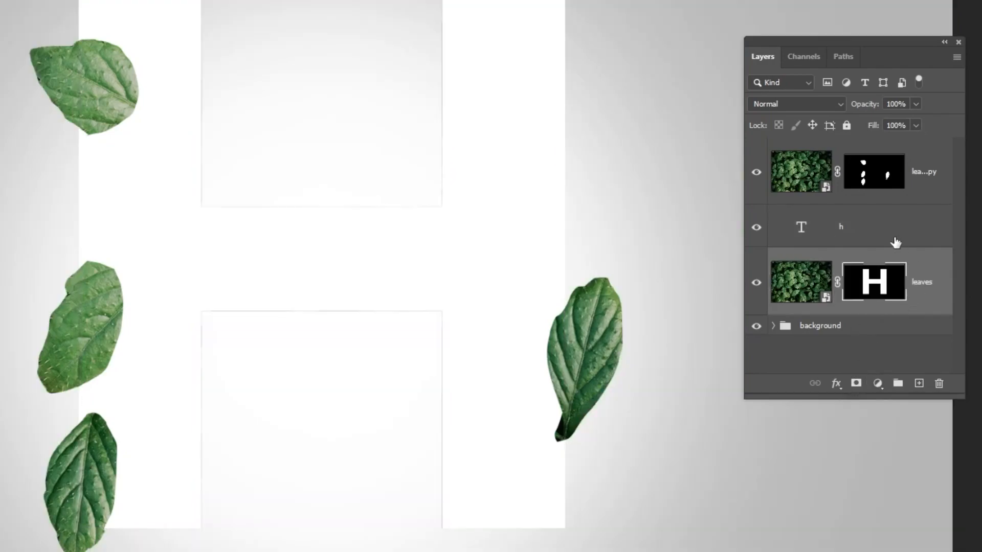
click(841, 226)
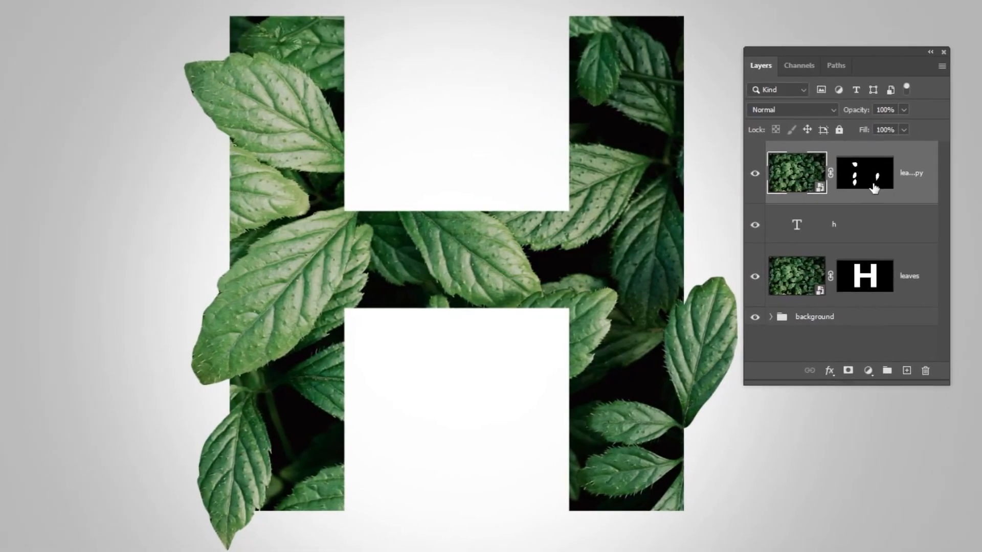
click(908, 275)
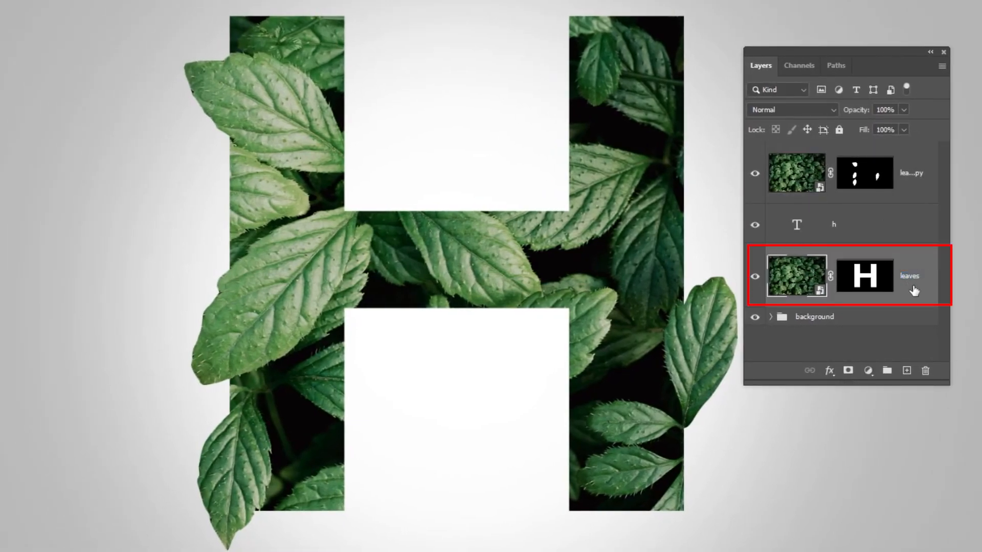
Step: Add an Inner Shadow to the leaves layer: opacity 100, angle 173, distance 9, size 13
click(829, 370)
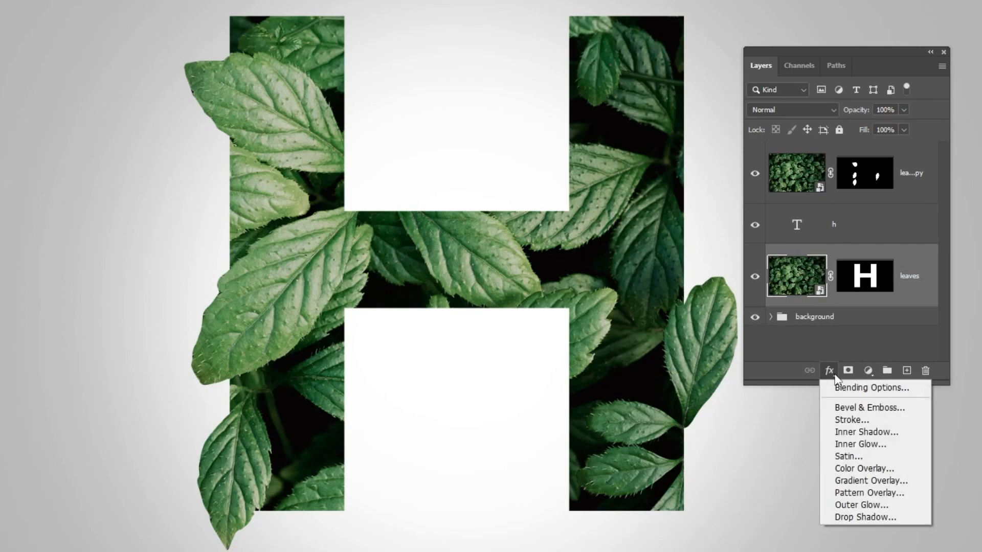
click(853, 434)
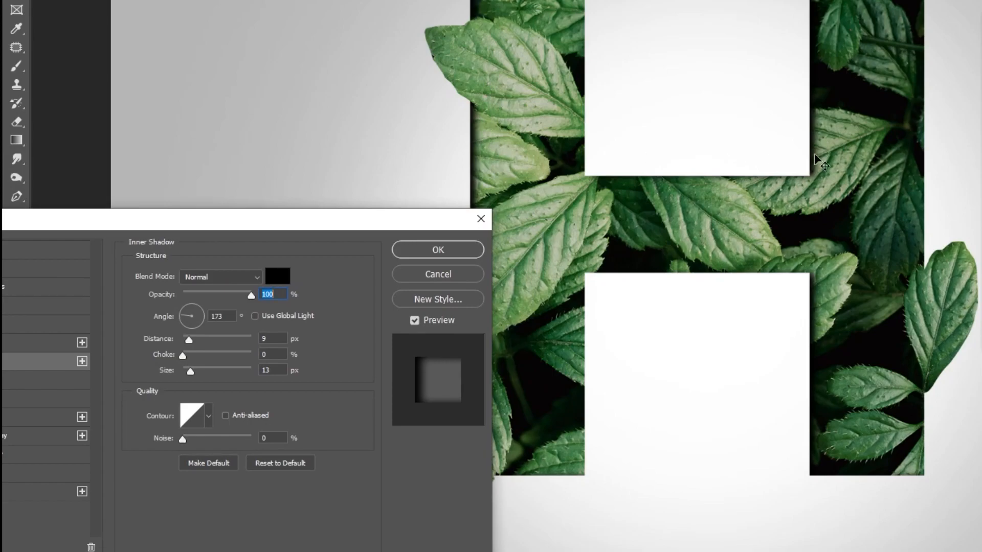
click(269, 294)
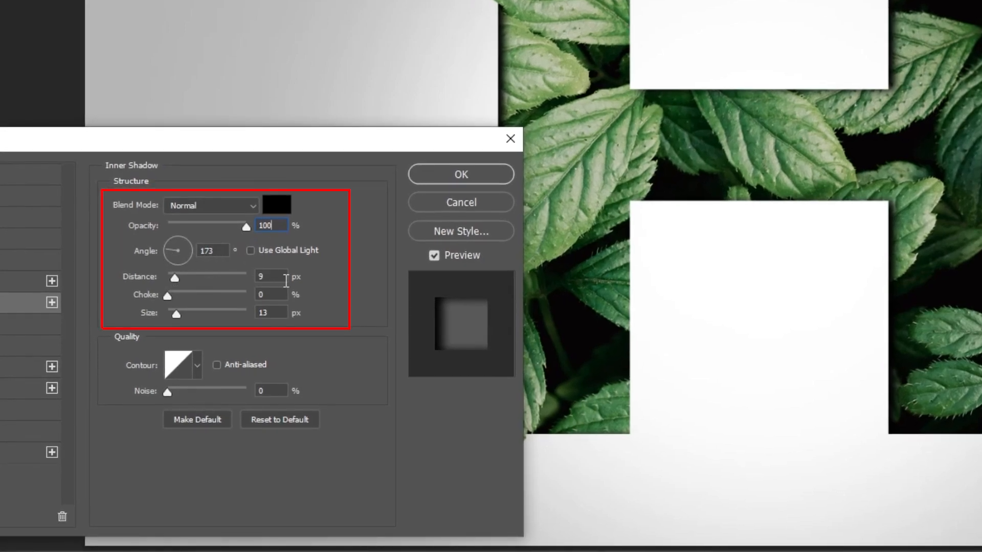
click(270, 313)
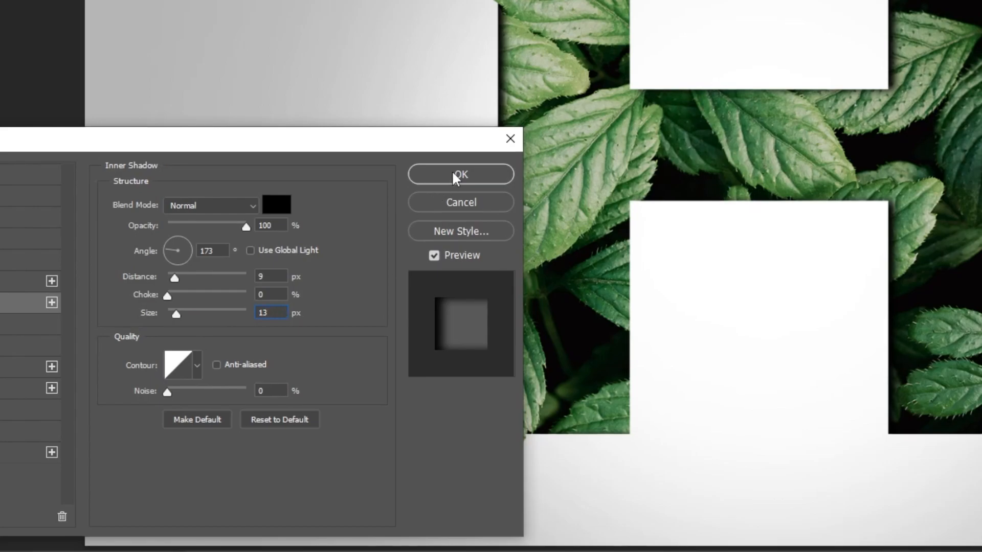
click(460, 174)
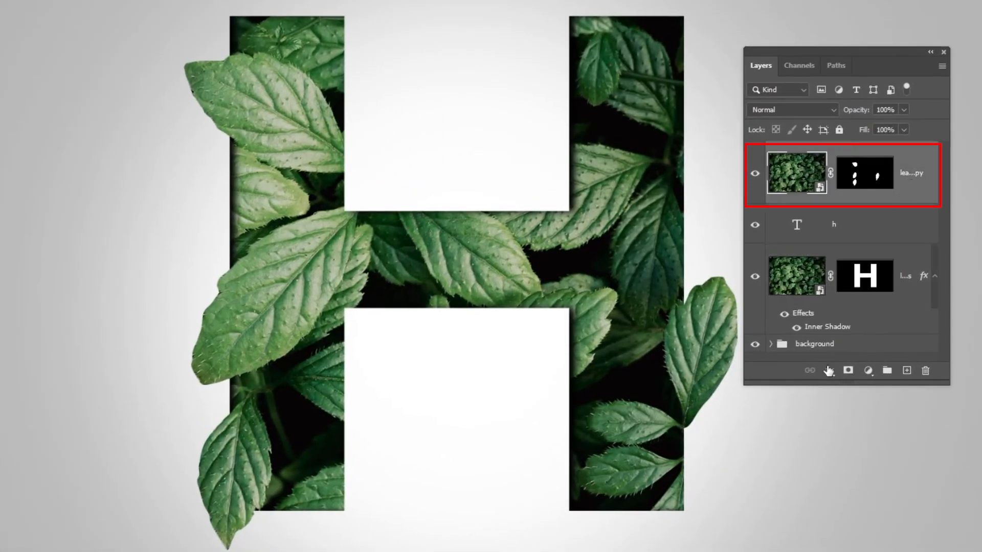
Step: Add a Drop Shadow to the leaves copy: opacity 34, angle 100, distance 11, size 10
click(829, 370)
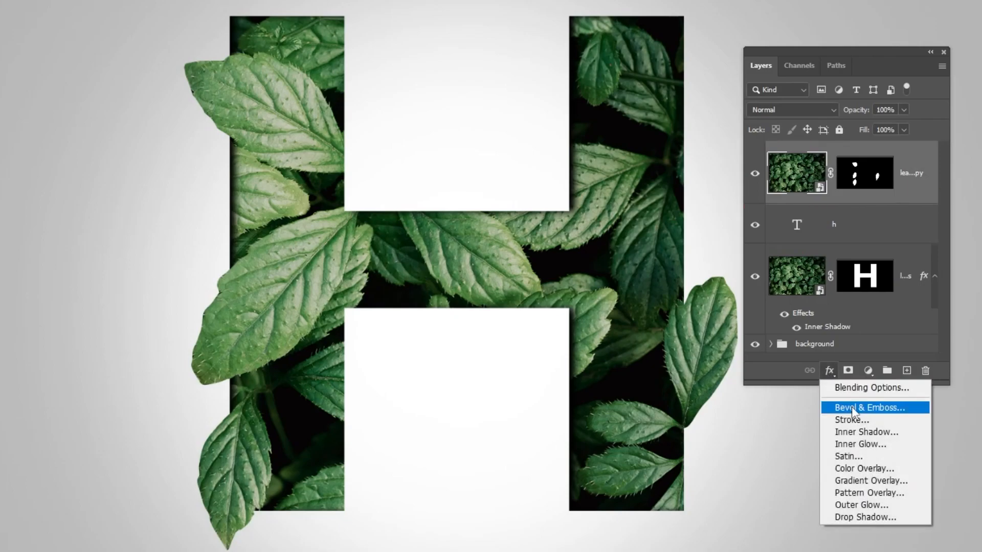
click(866, 517)
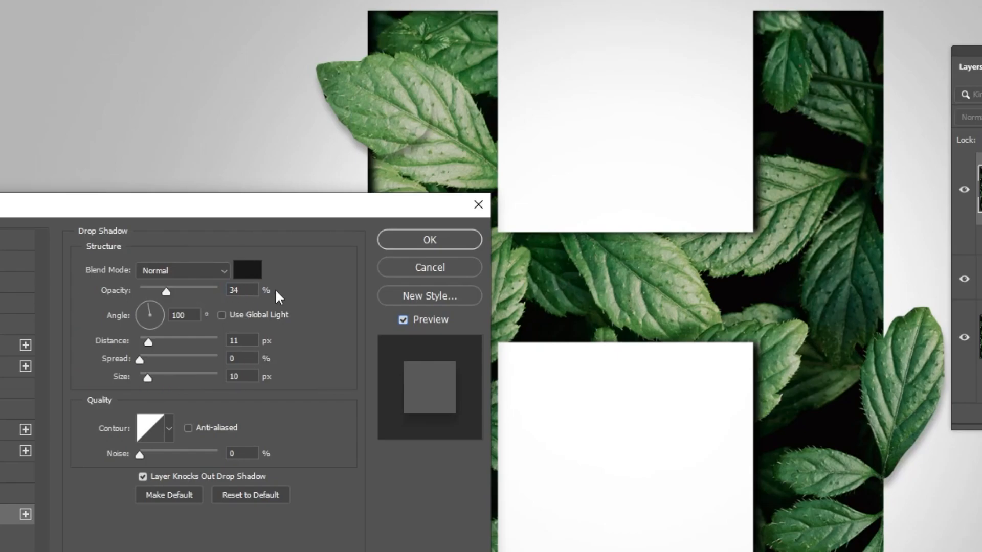
click(429, 239)
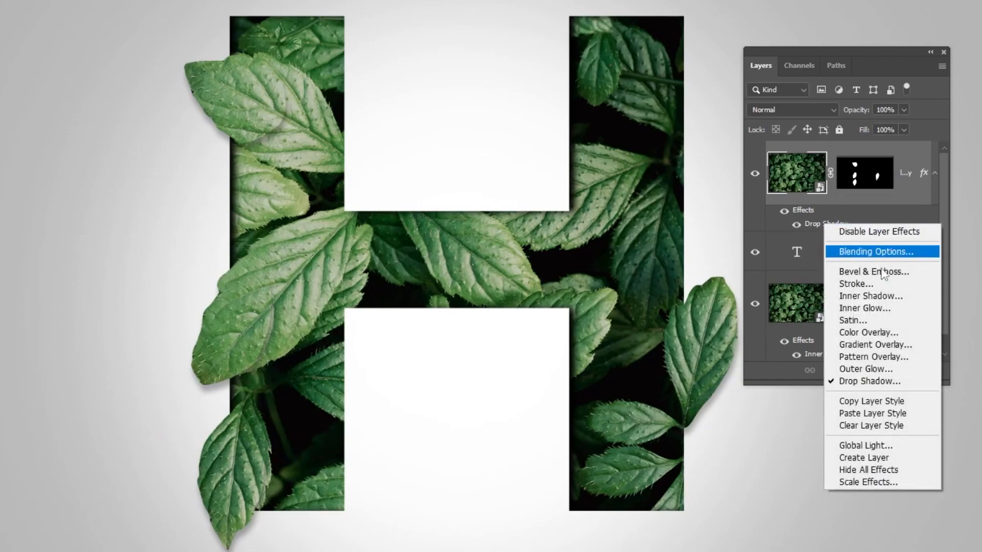
Step: Split the drop shadow into its own layer and copy the H mask onto it
click(863, 457)
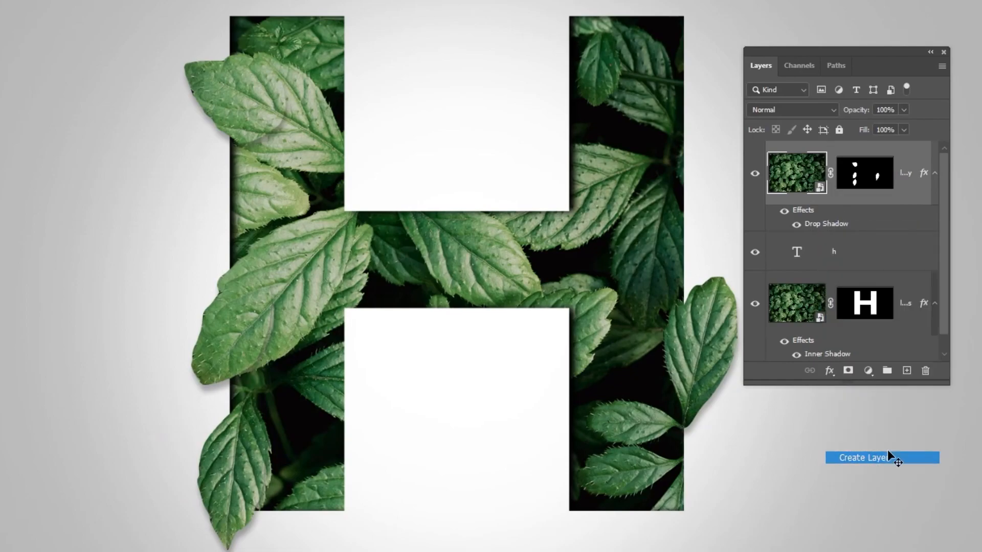
click(881, 458)
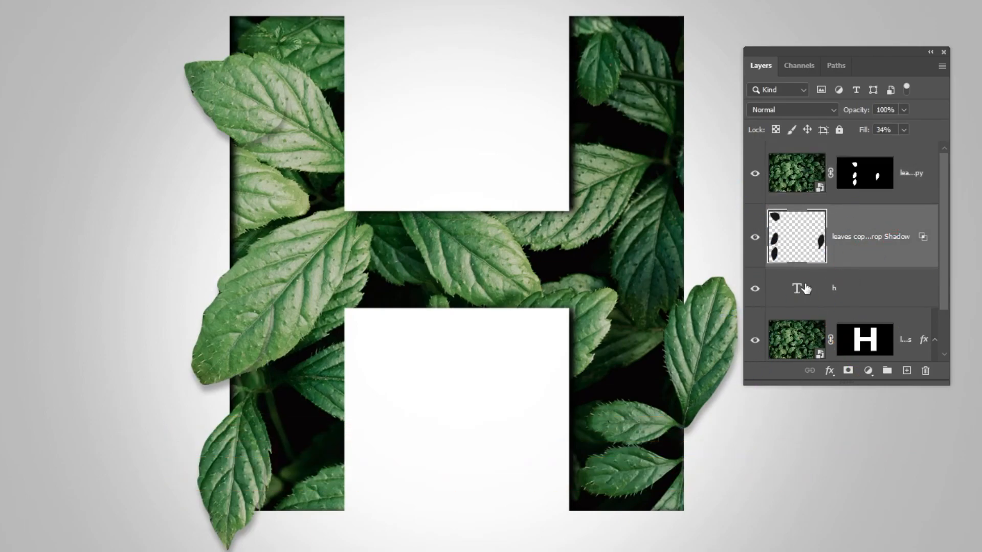
click(865, 236)
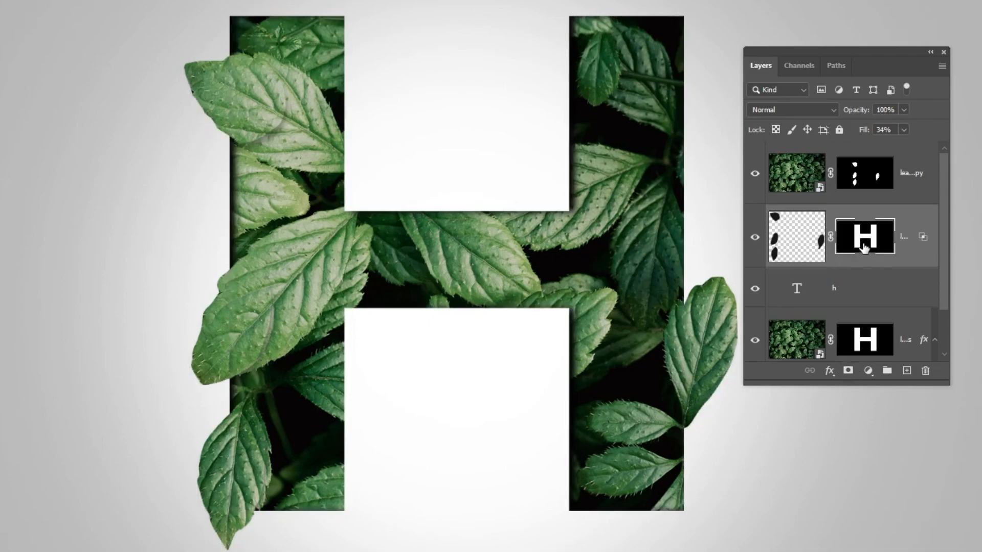